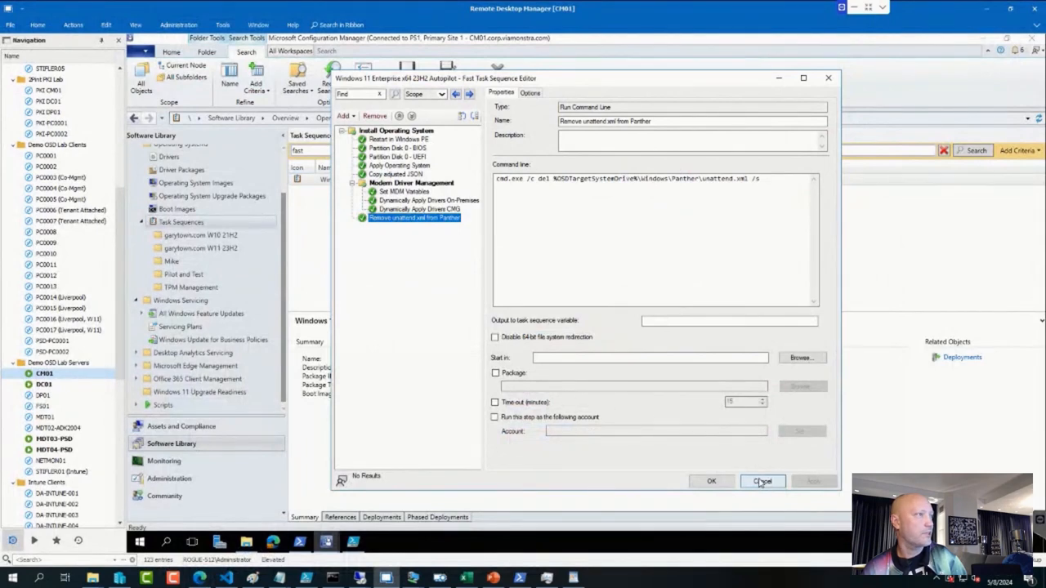
Cancel the Autopilot editor, filter task sequences by 'mdm' and open the Native MDM XML sequence
left_click(761, 480)
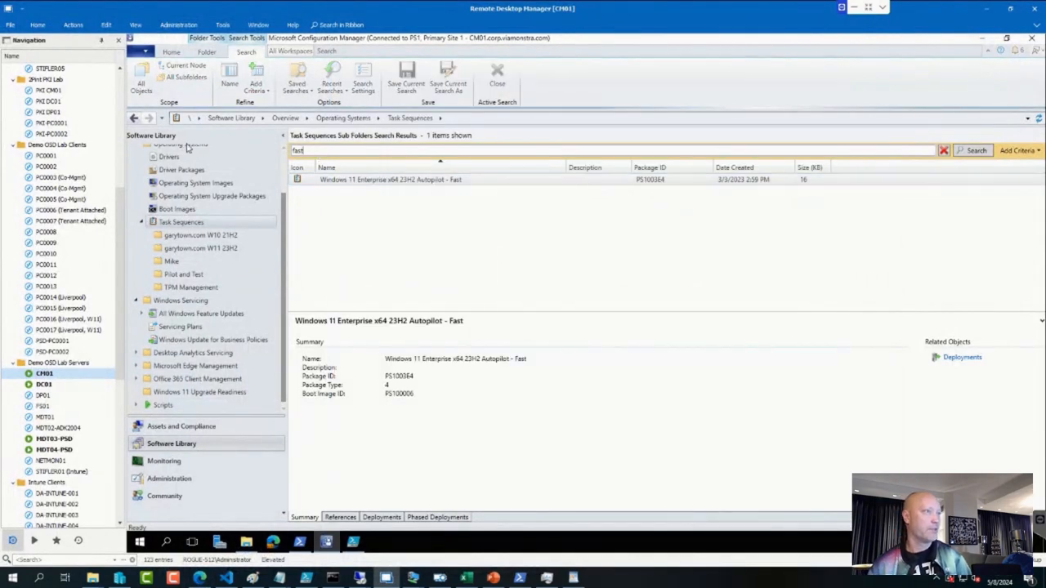
type("mdm")
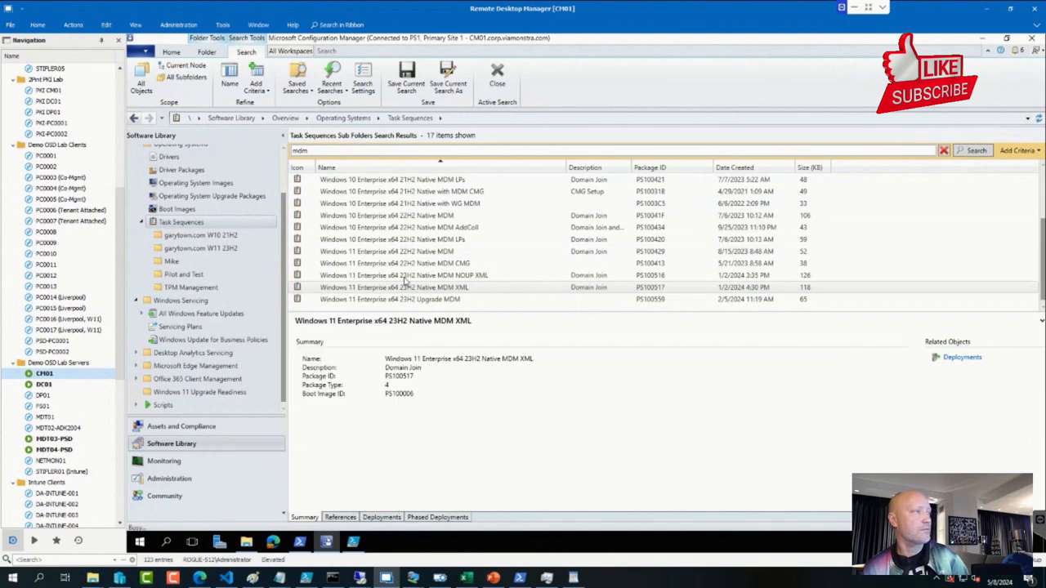
double_click(405, 288)
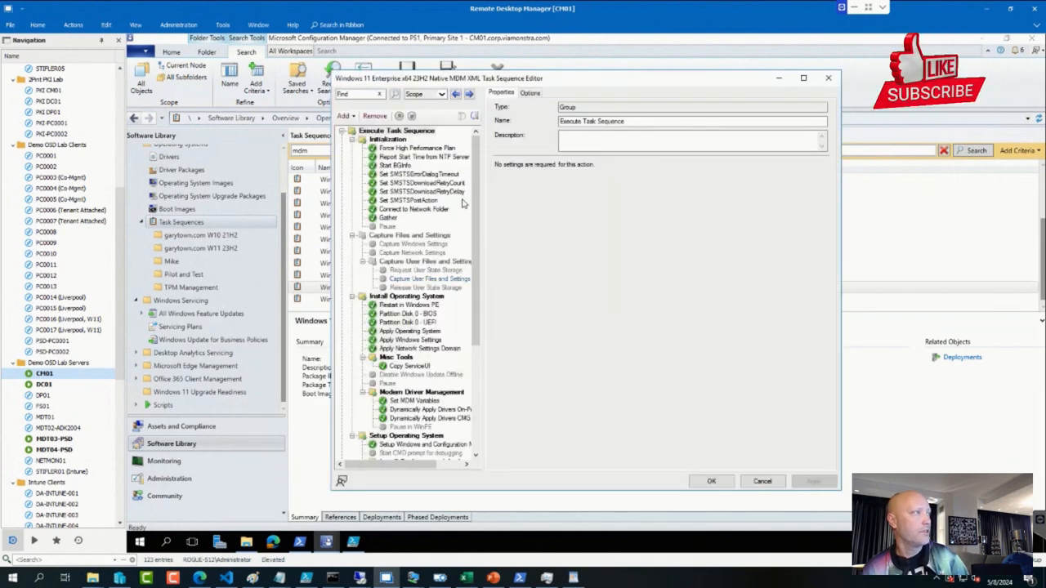
Scroll through the Windows 11 23H2 Native MDM XML steps, then cancel the editor unchanged
scroll("down", 3)
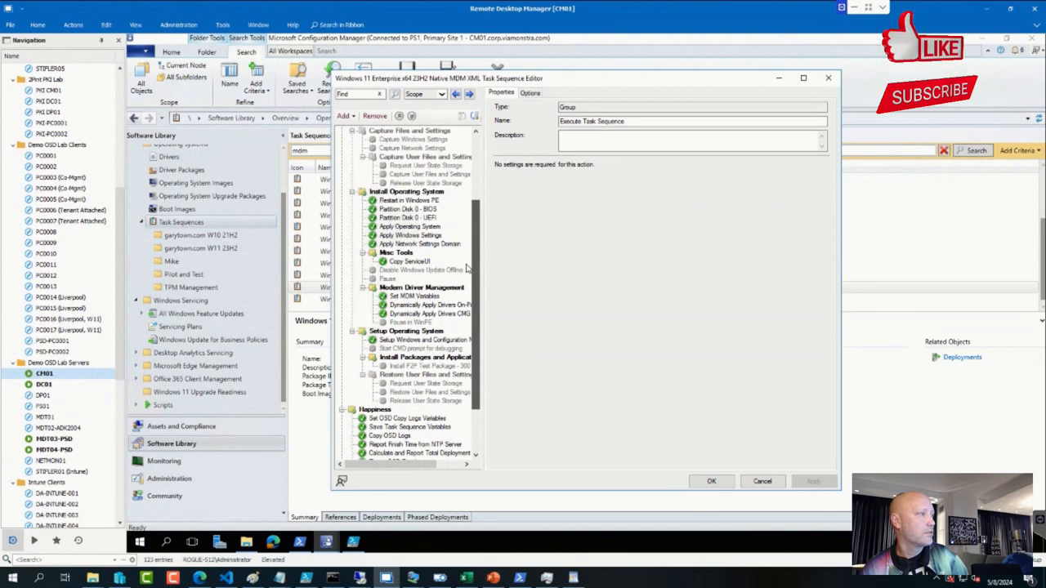
scroll("down", 3)
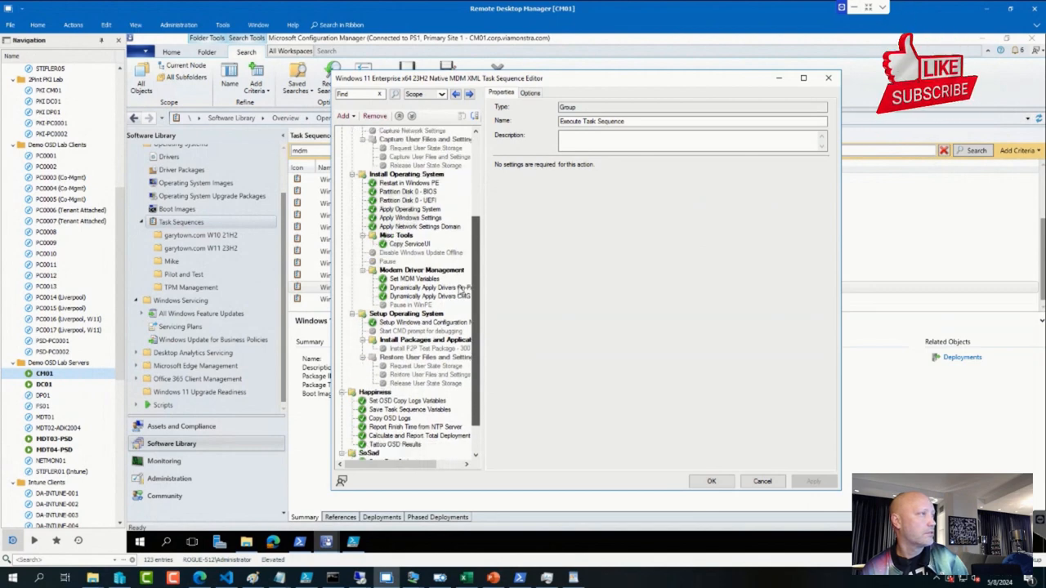
scroll("down", 3)
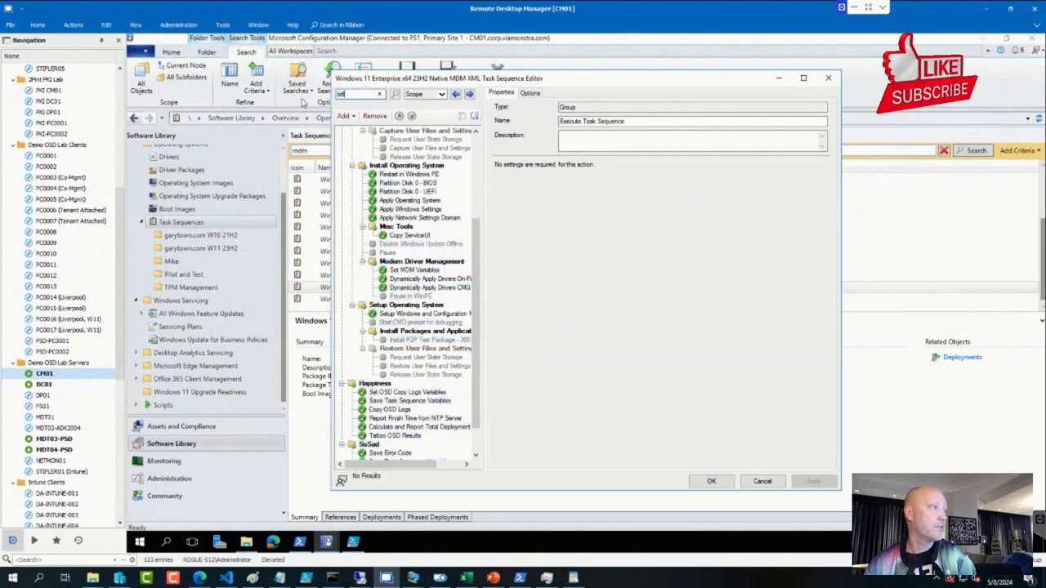
left_click(422, 131)
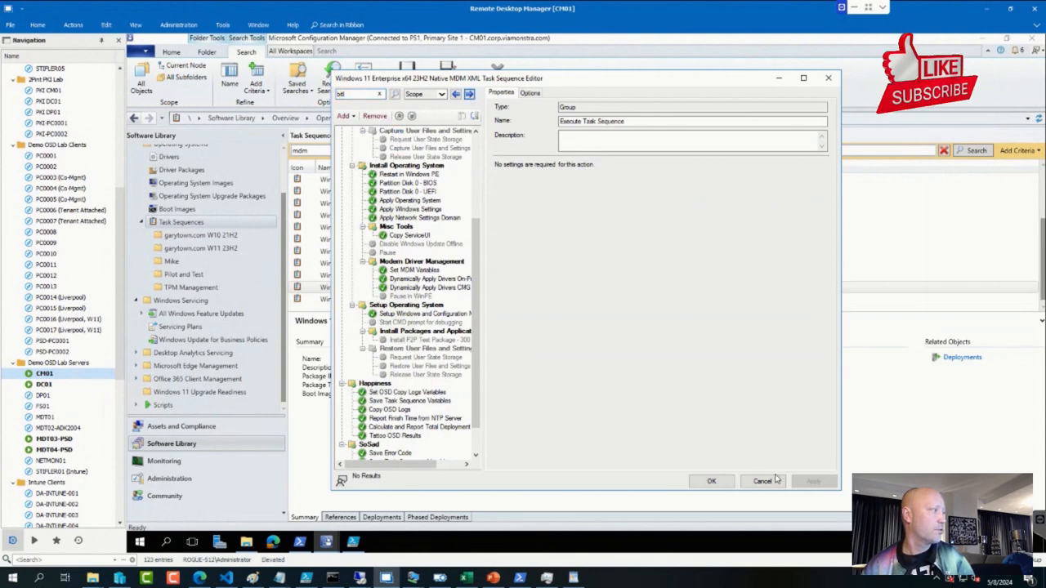
left_click(761, 480)
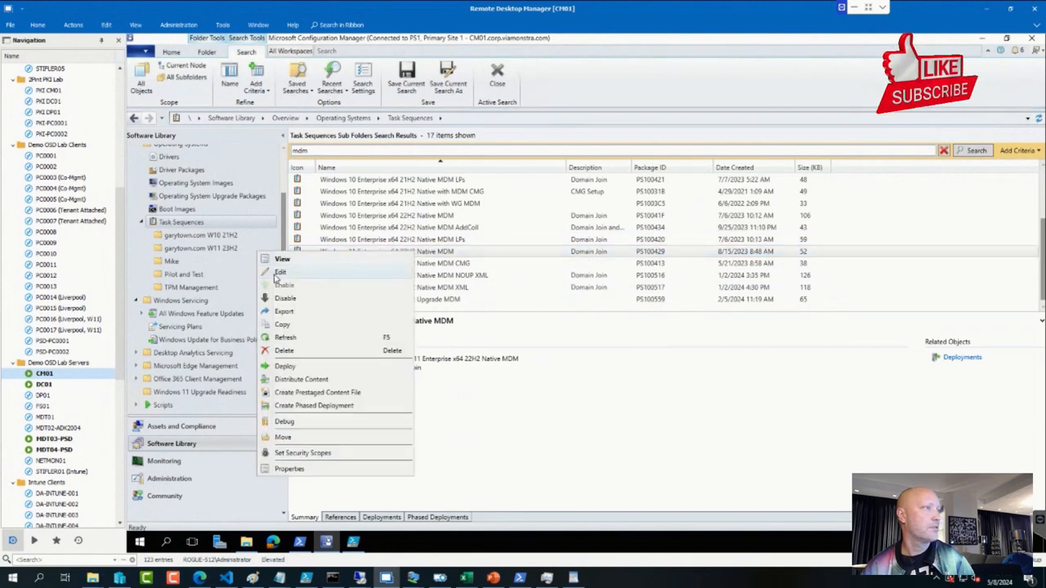
Edit the Windows 11 22H2 Native MDM sequence, view the Add step menu and select Rename Local Administrator #1 (POSH)
left_click(281, 271)
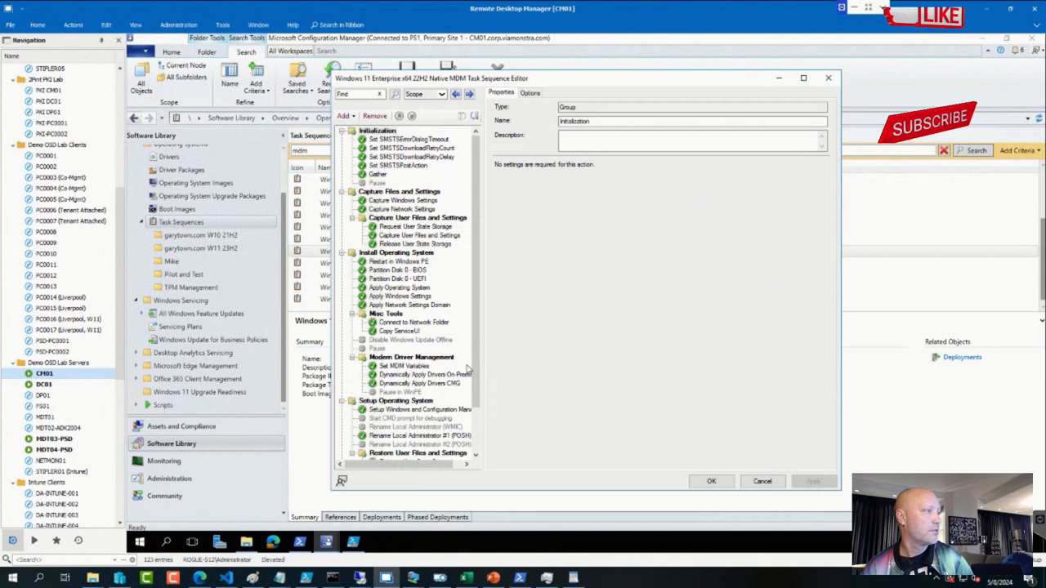
scroll("down", 3)
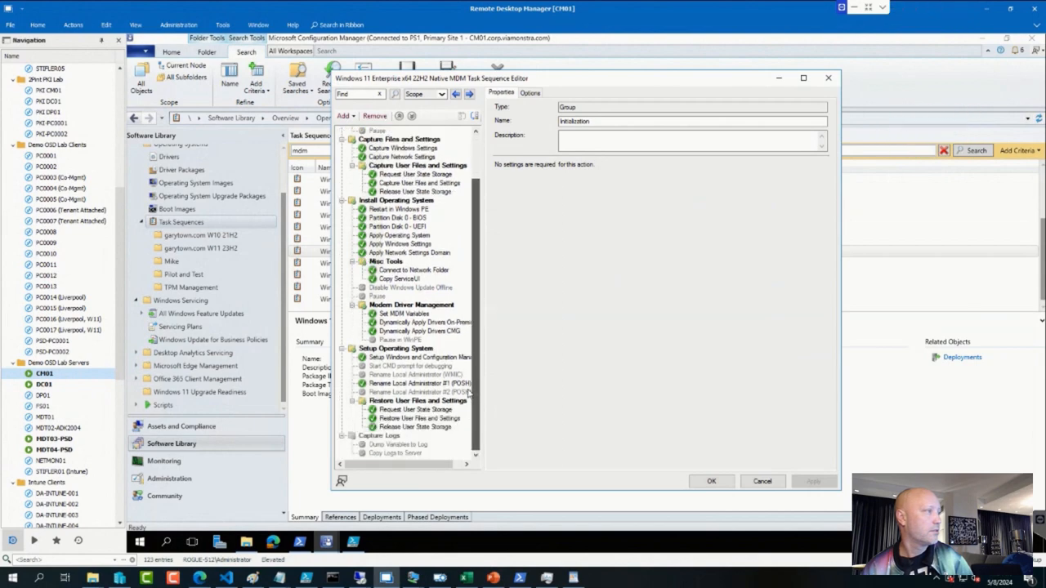
mouse_move(798, 456)
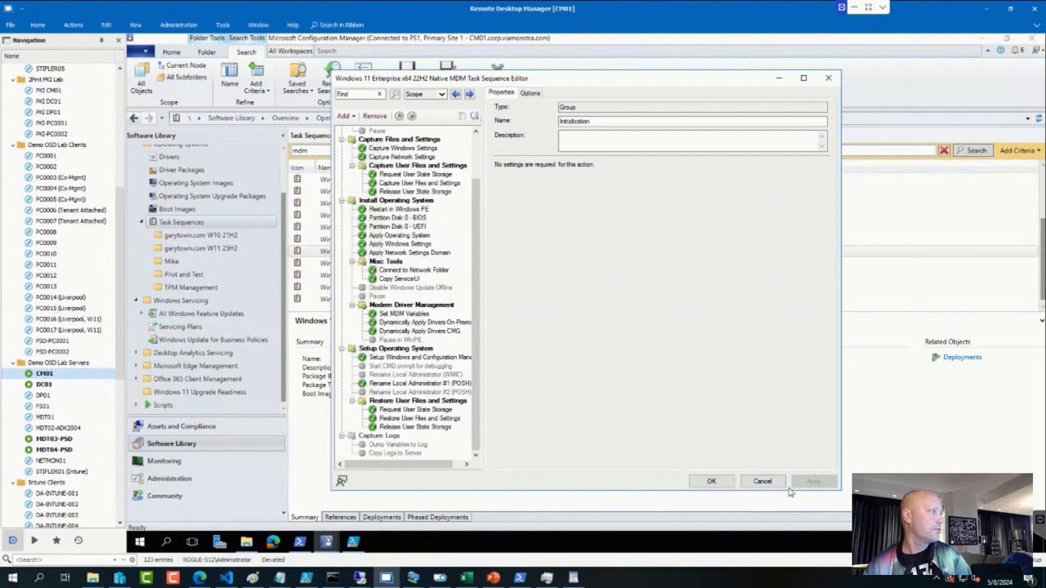
left_click(345, 114)
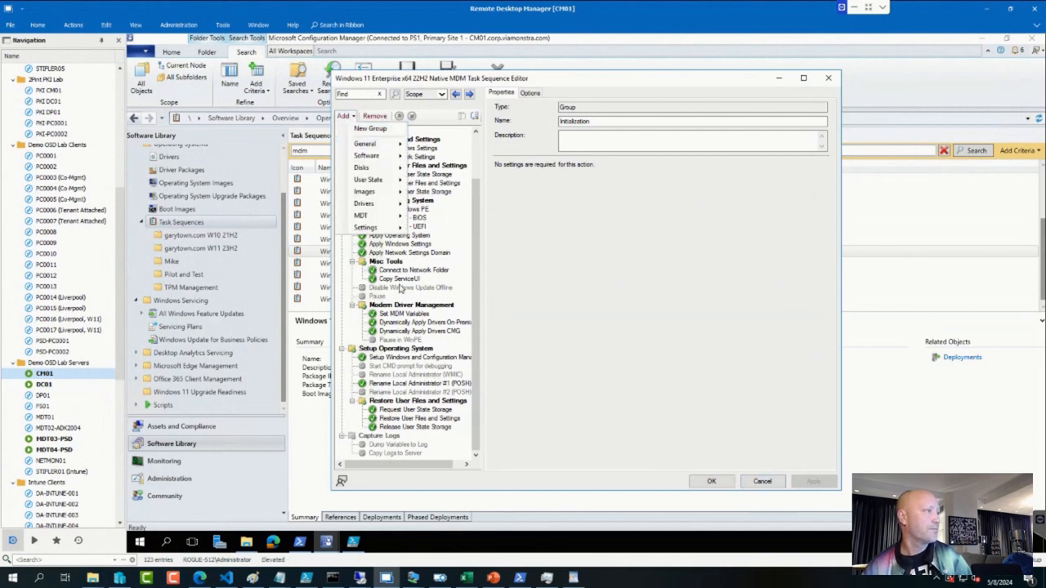
left_click(407, 288)
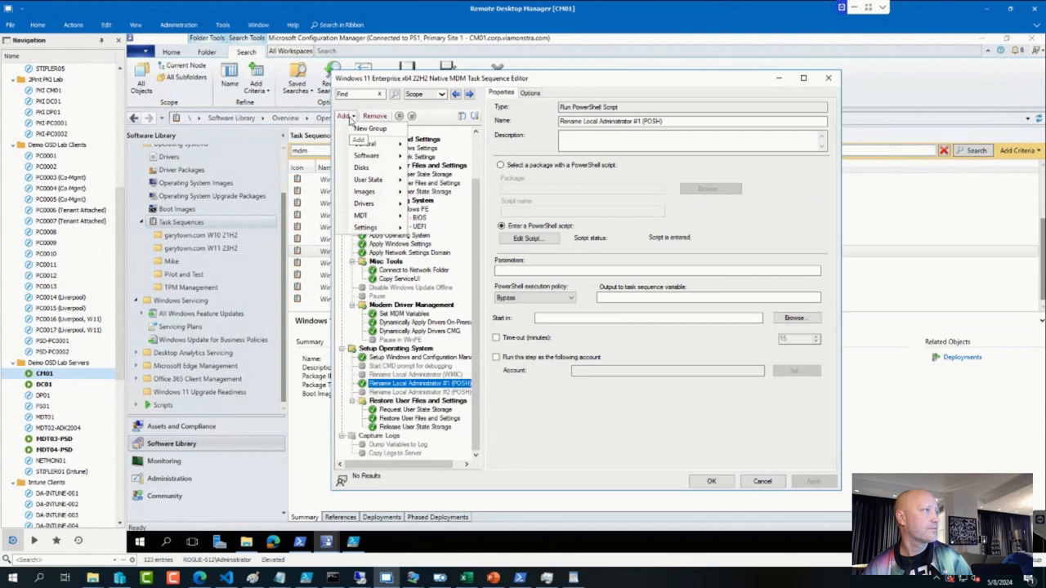
mouse_move(368, 156)
type("bit")
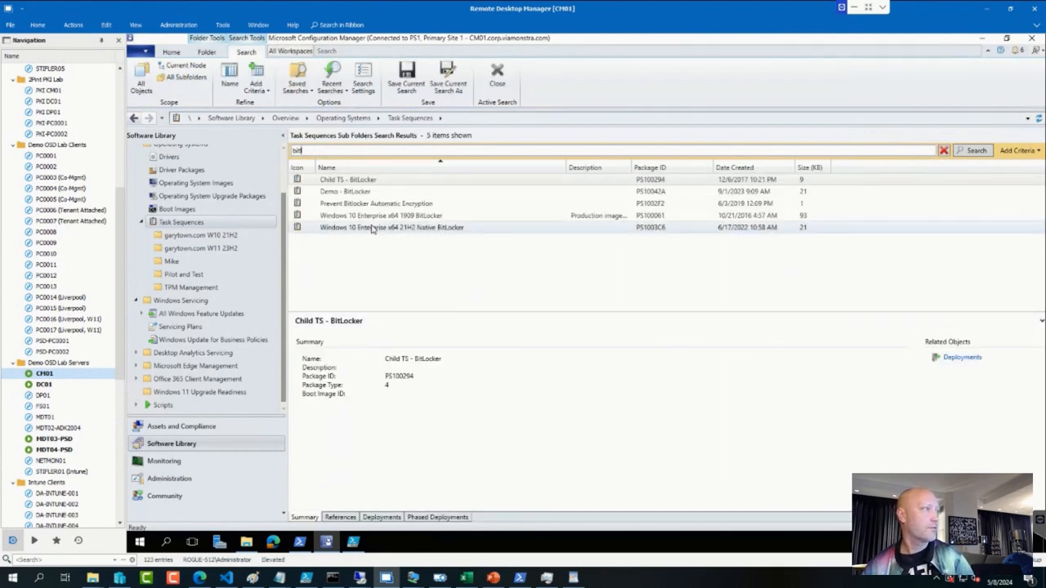
Edit the Windows 10 Enterprise x64 21H2 Native BitLocker sequence and select its Enable BitLocker step
left_click(392, 227)
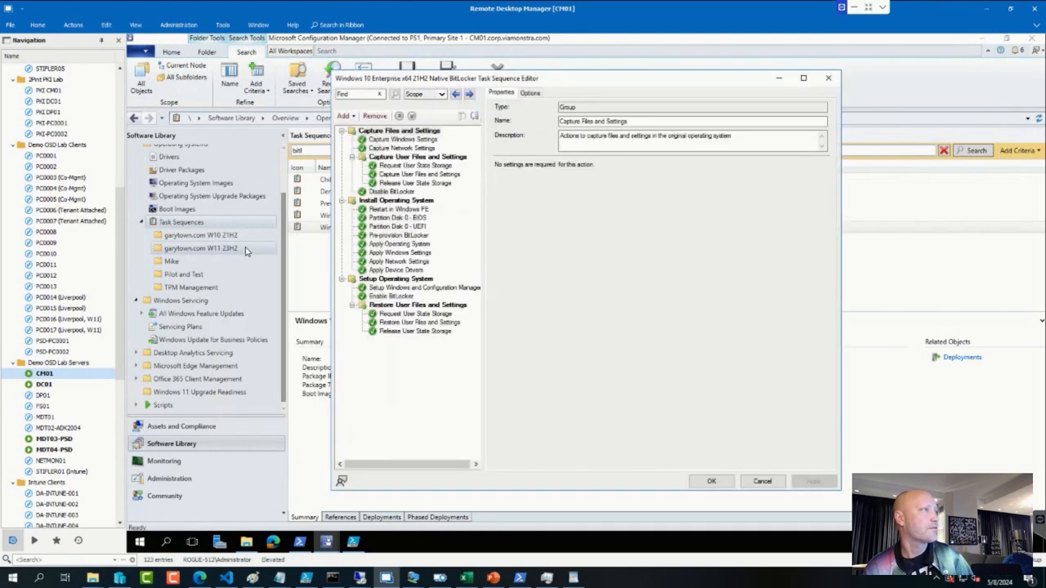
left_click(389, 296)
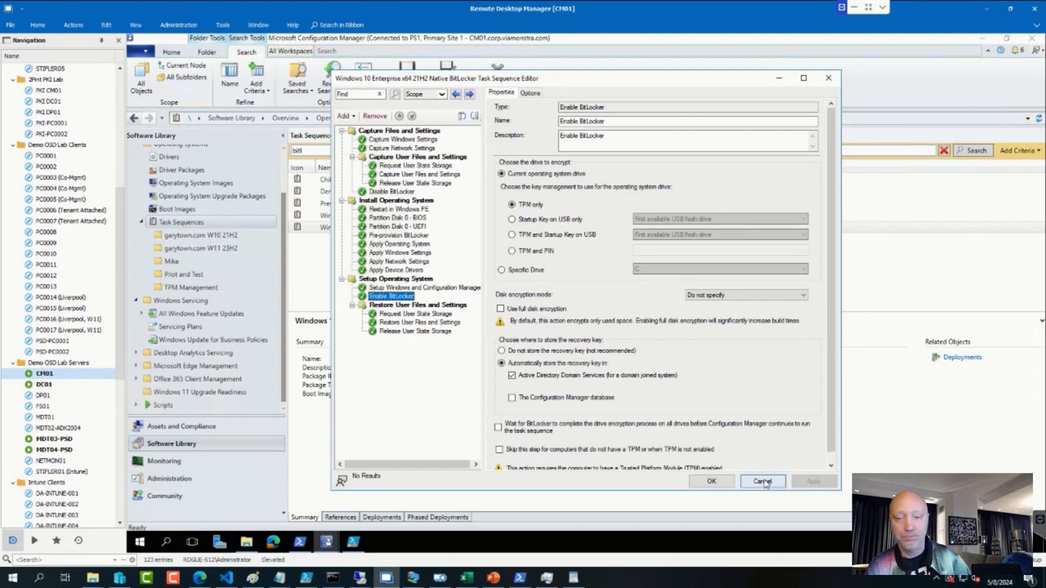
Cancel the BitLocker editor and then the Child TS - Update Drivers Windows 10 editor without changes
left_click(764, 481)
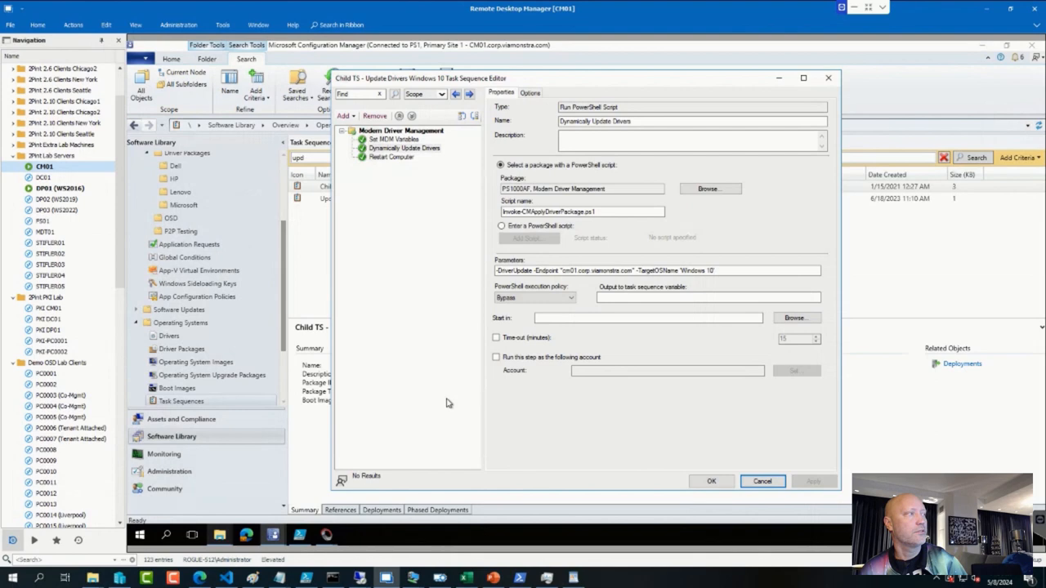
left_click(763, 481)
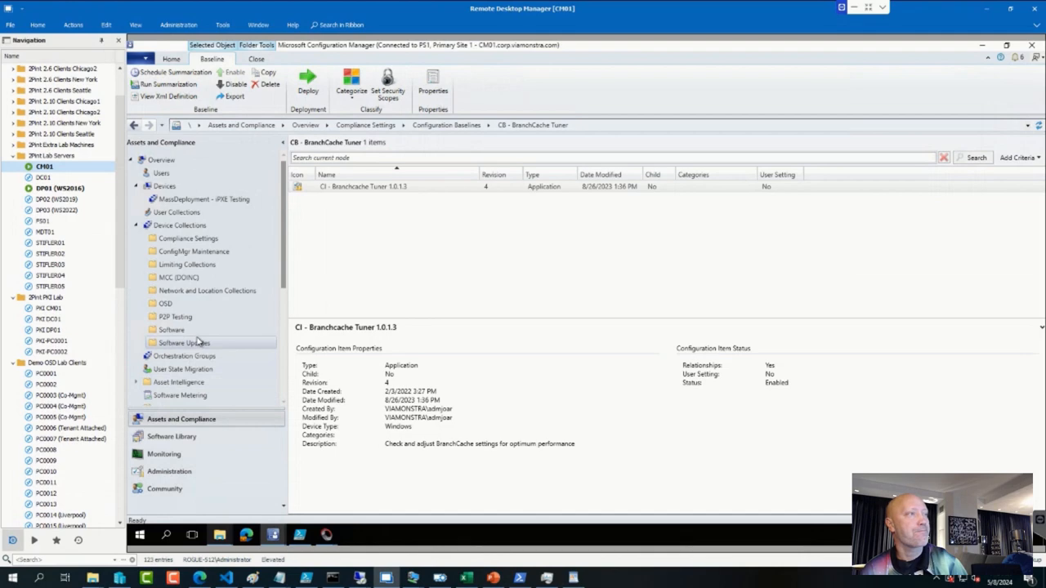
Open 2Pint StifleR Client 2.10 Installed properties and edit its 2.10 Installed membership rule
left_click(170, 330)
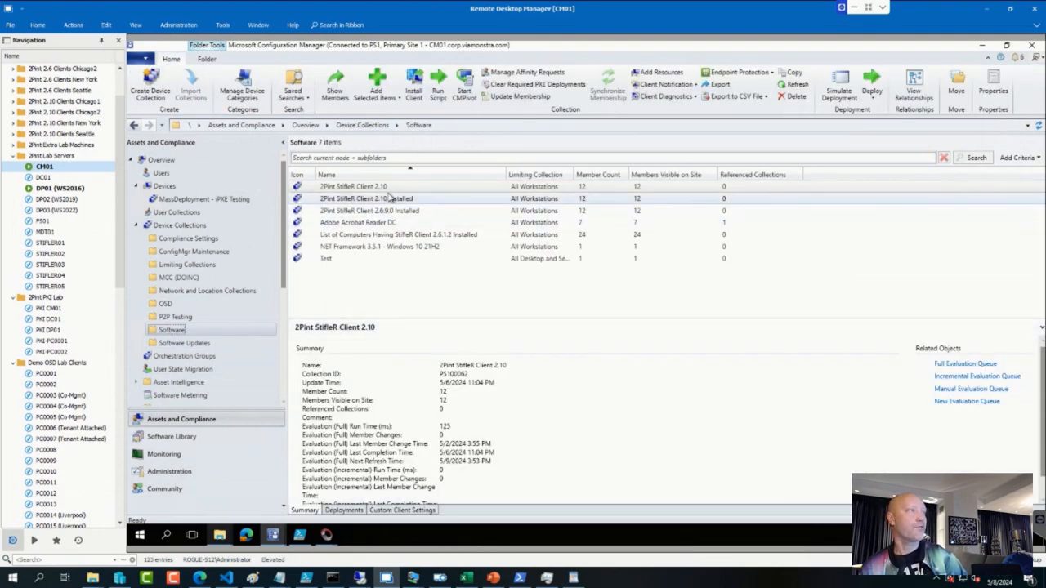
left_click(374, 198)
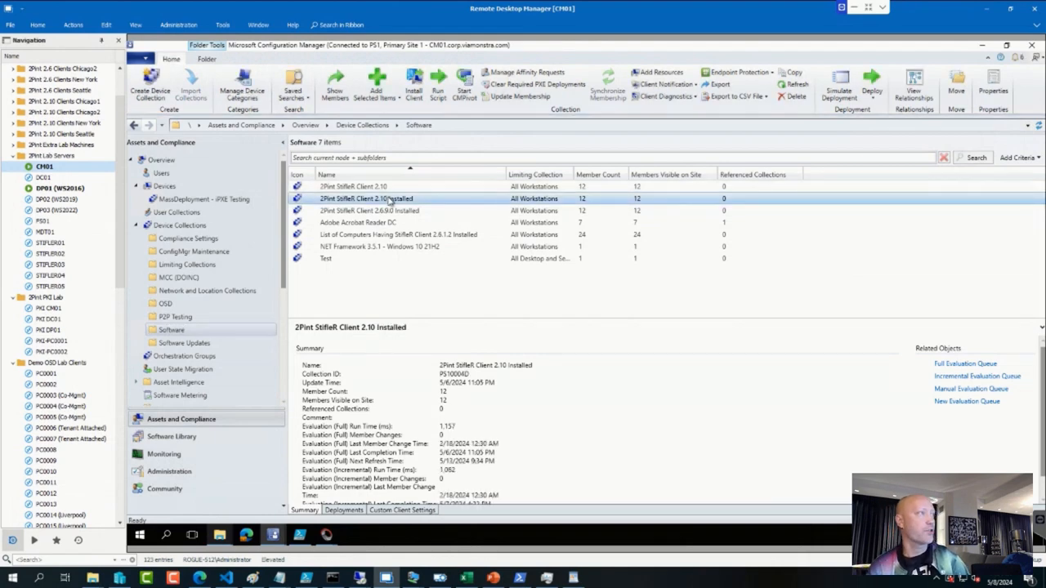
right_click(386, 199)
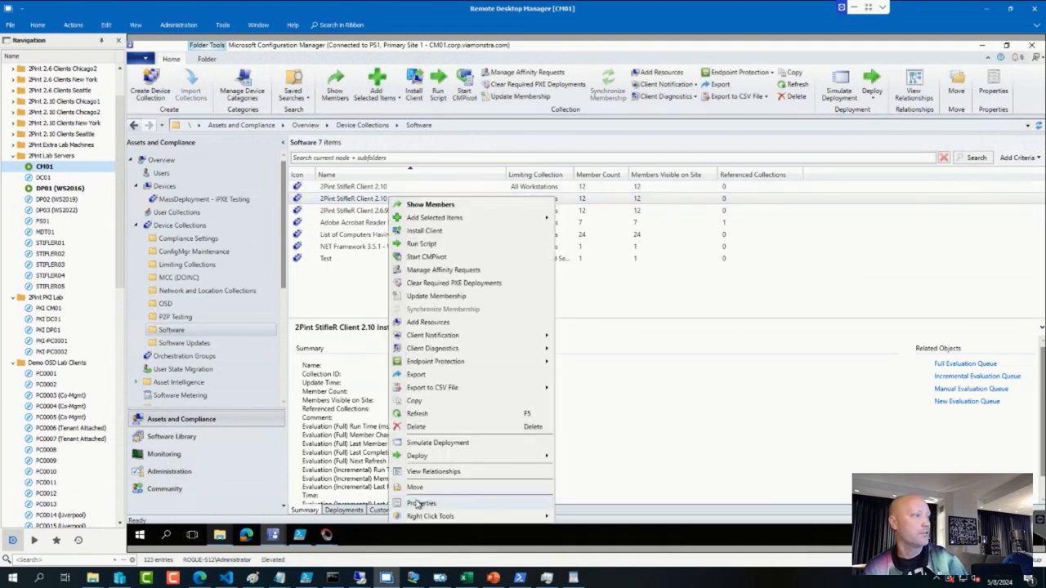
left_click(422, 503)
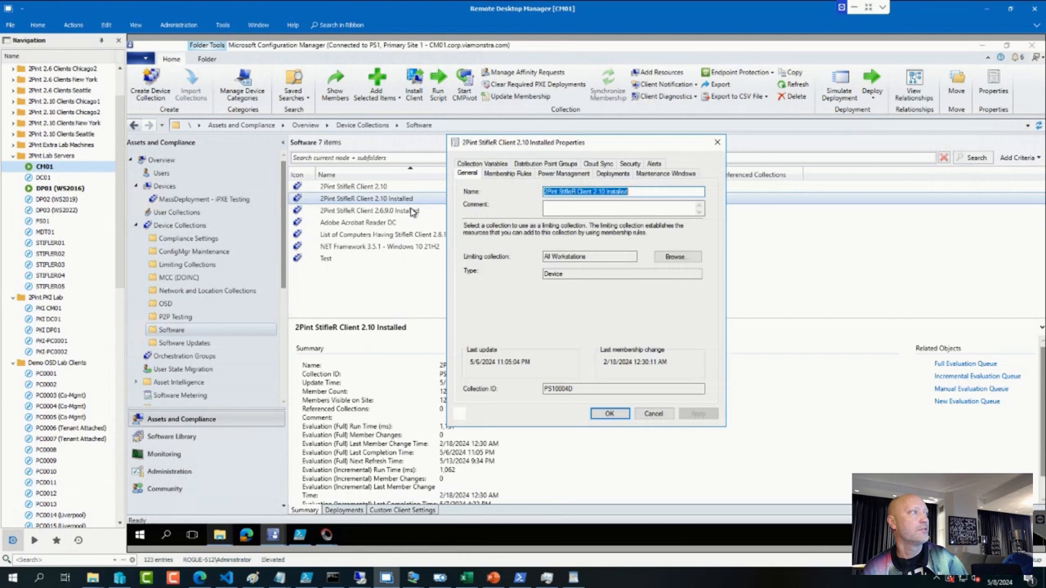
left_click(507, 173)
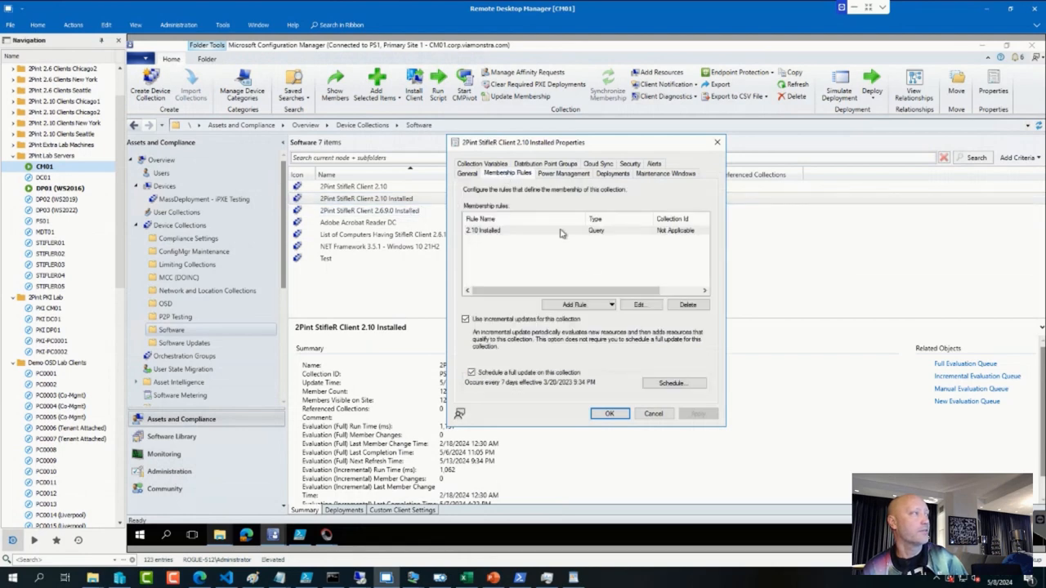
left_click(640, 306)
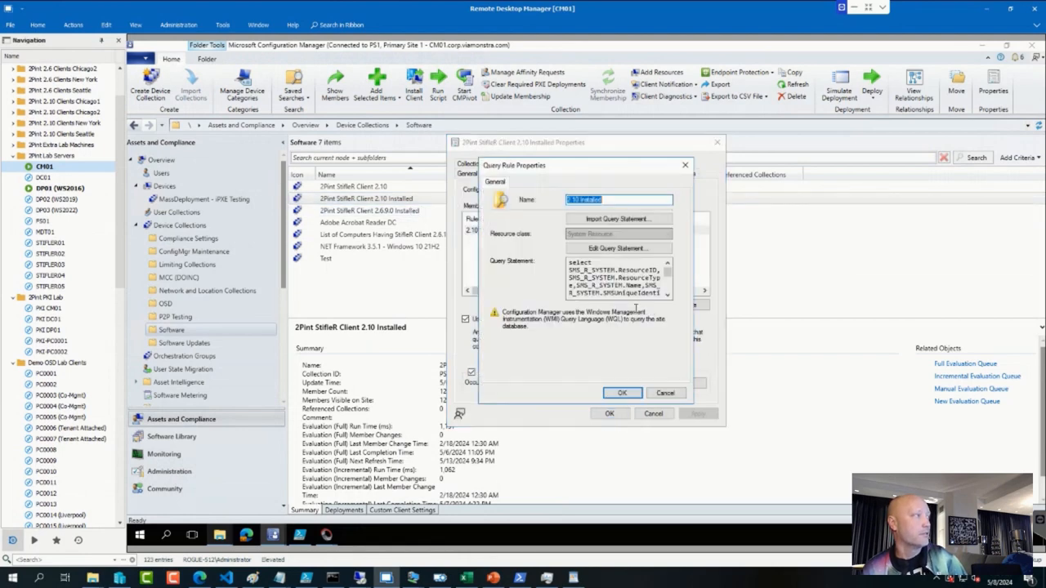
View the 2.10 Installed rule as WQL text and run its results preview, returning 12 devices
left_click(617, 248)
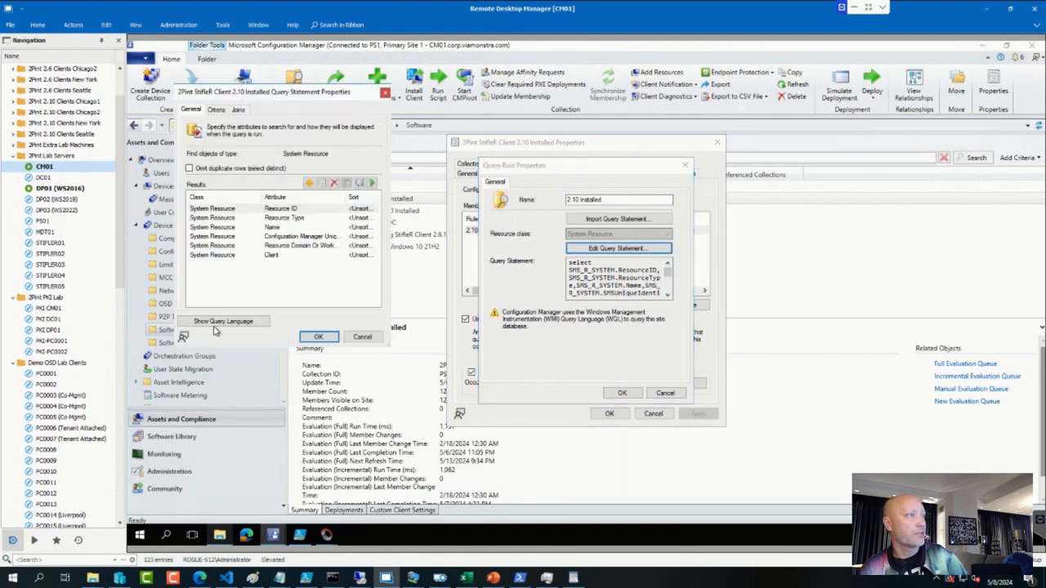
left_click(226, 320)
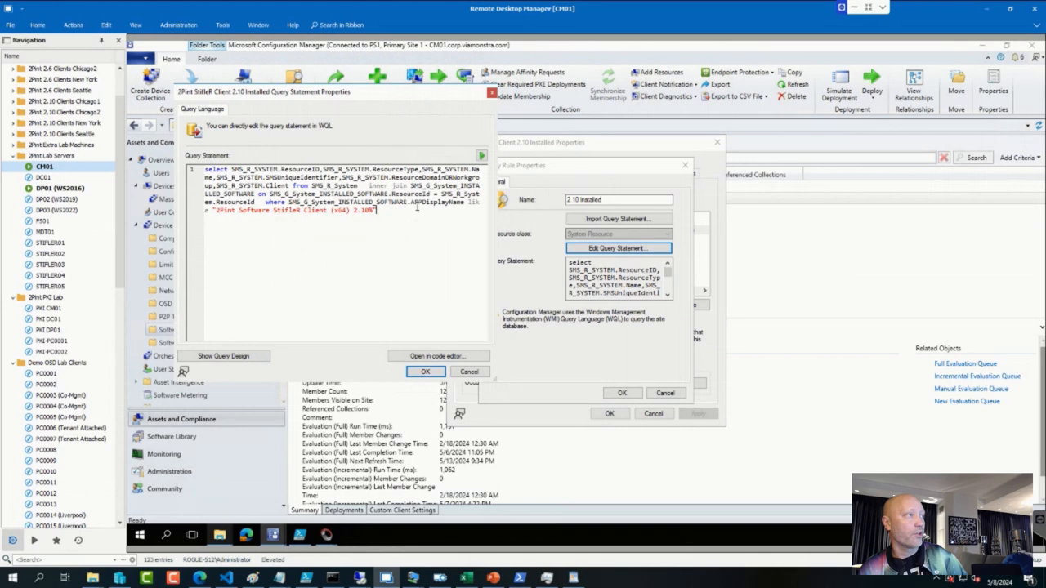
mouse_move(482, 155)
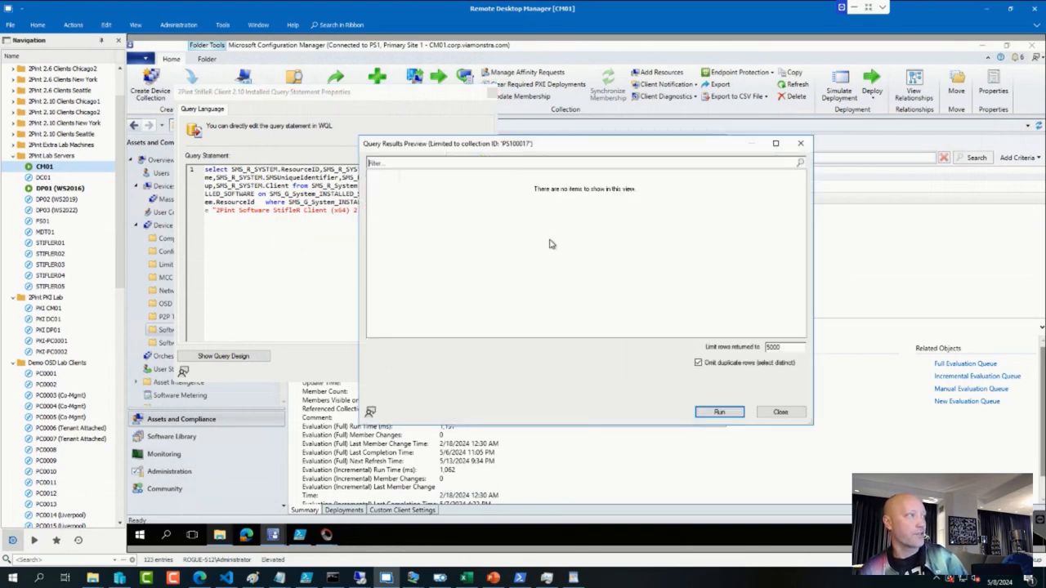
left_click(719, 412)
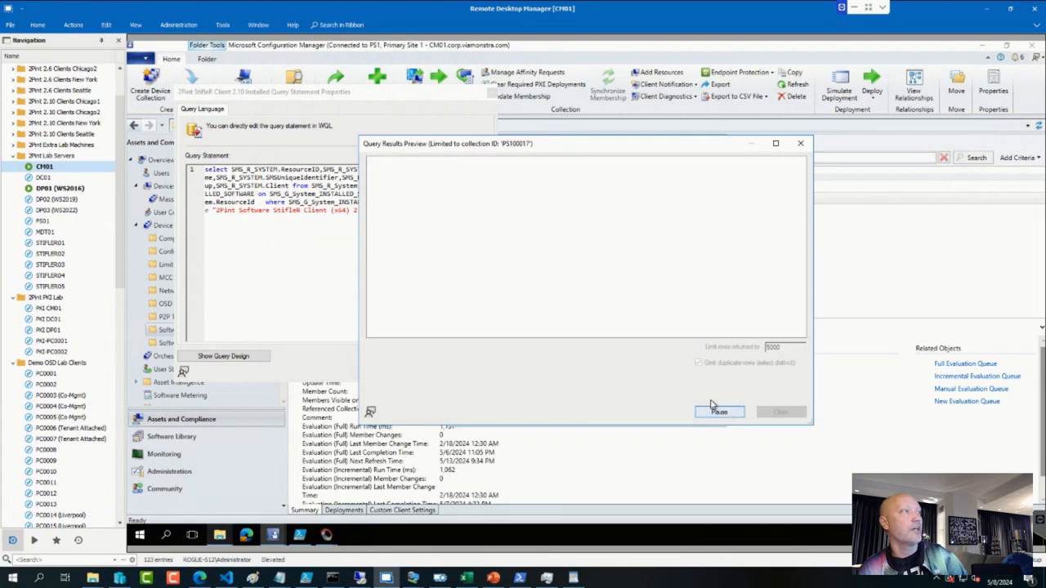
left_click(719, 412)
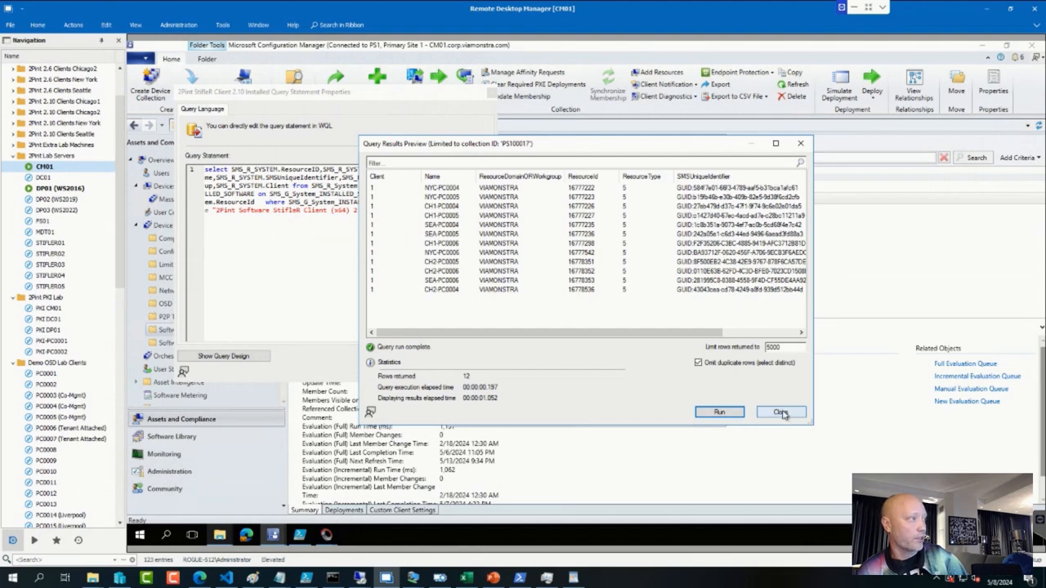
left_click(781, 412)
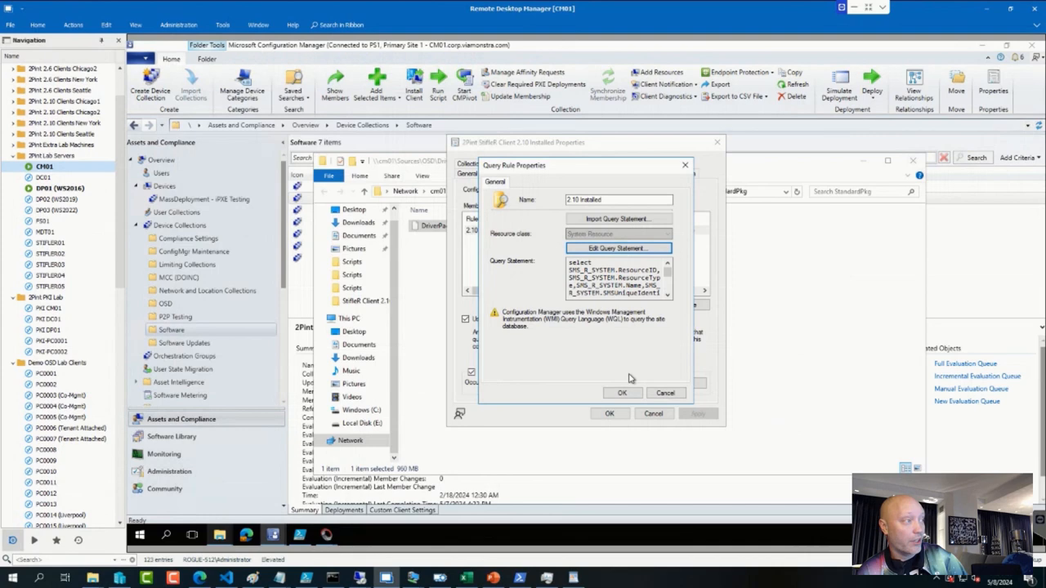
Cancel the Query Rule and collection Properties dialogs and return to the Software collections folder
left_click(623, 392)
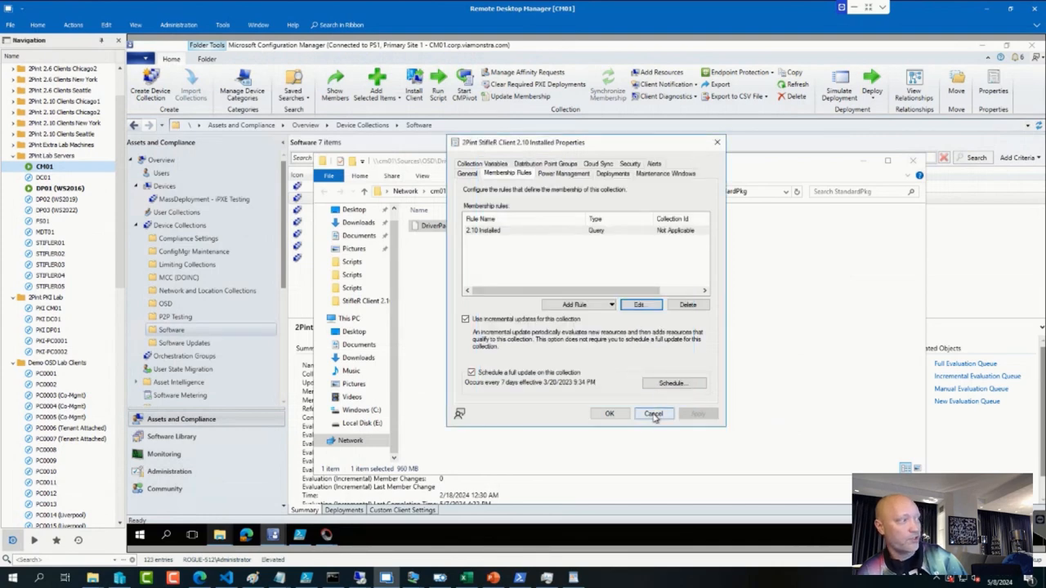
left_click(654, 414)
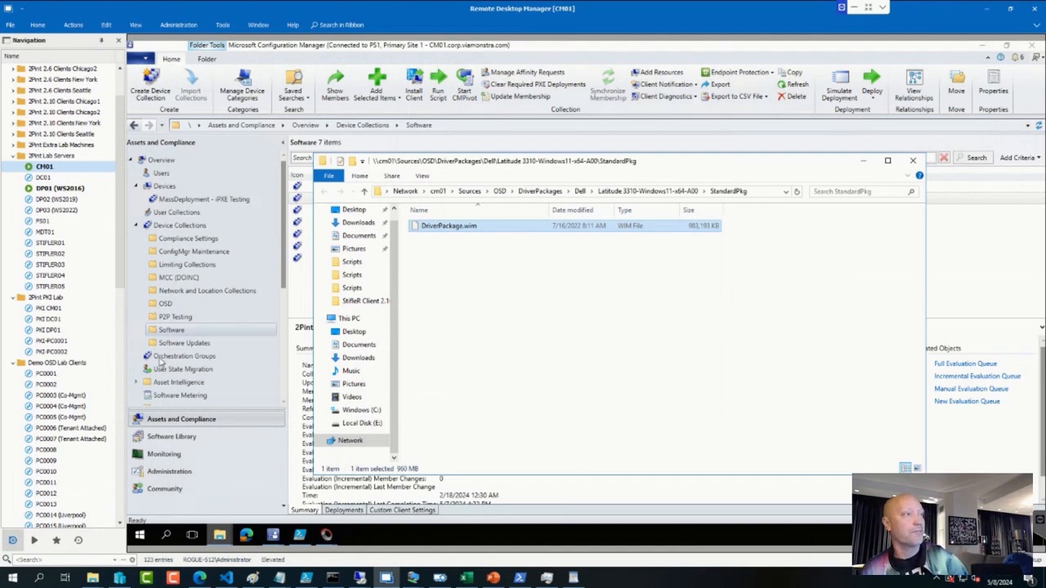
left_click(183, 344)
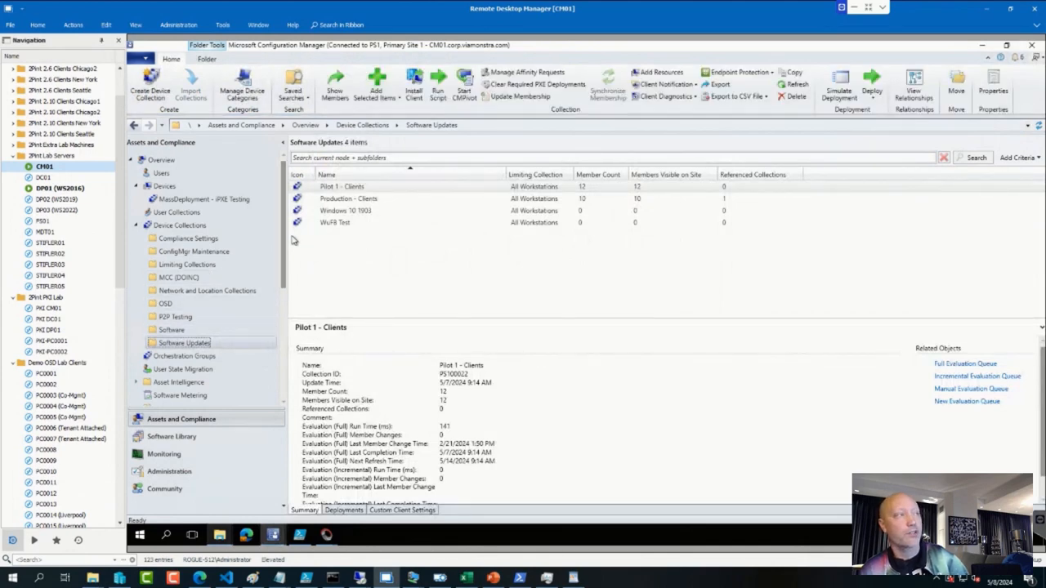
mouse_move(121, 265)
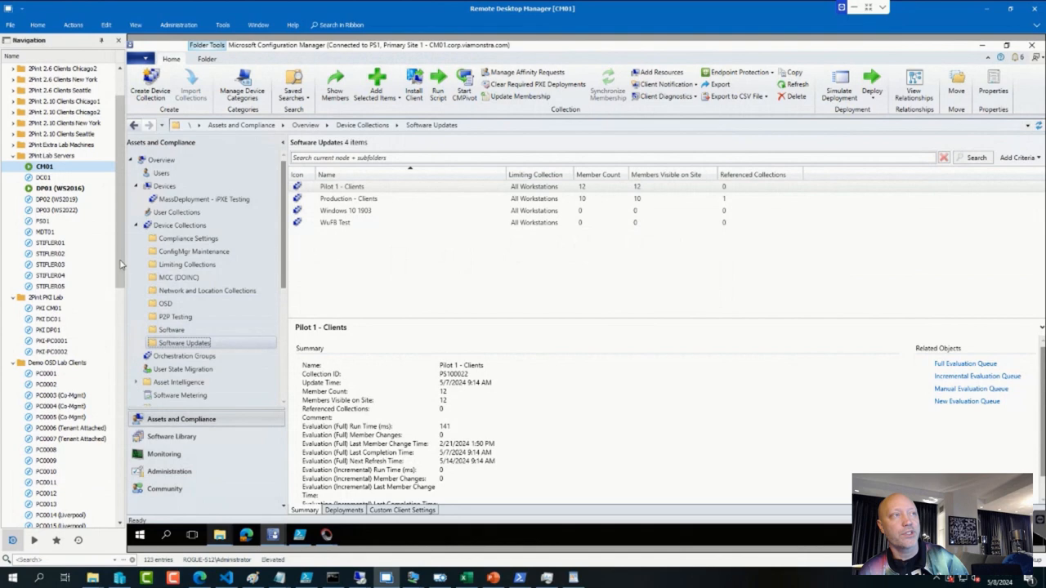
left_click(170, 331)
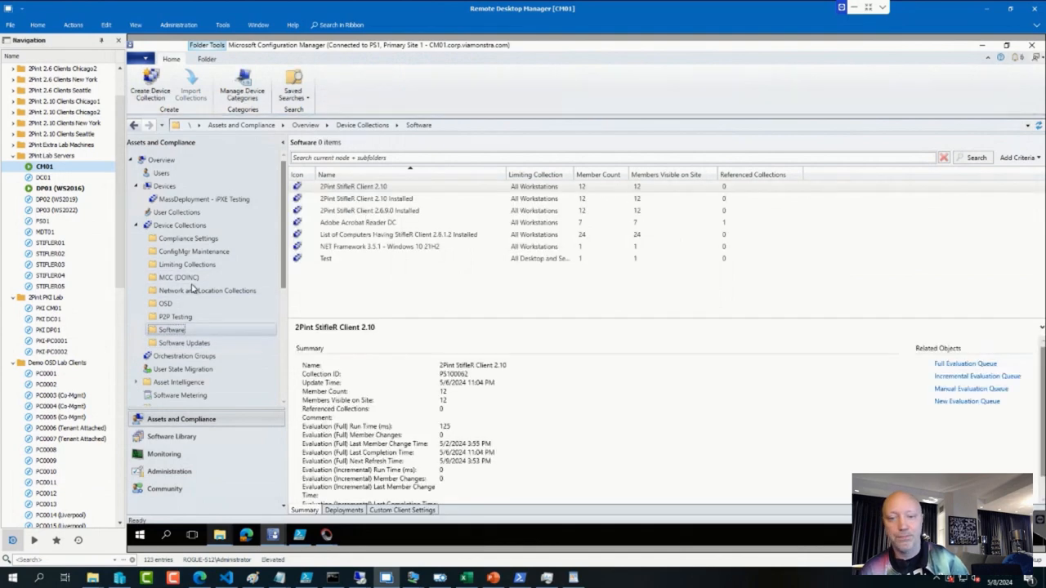